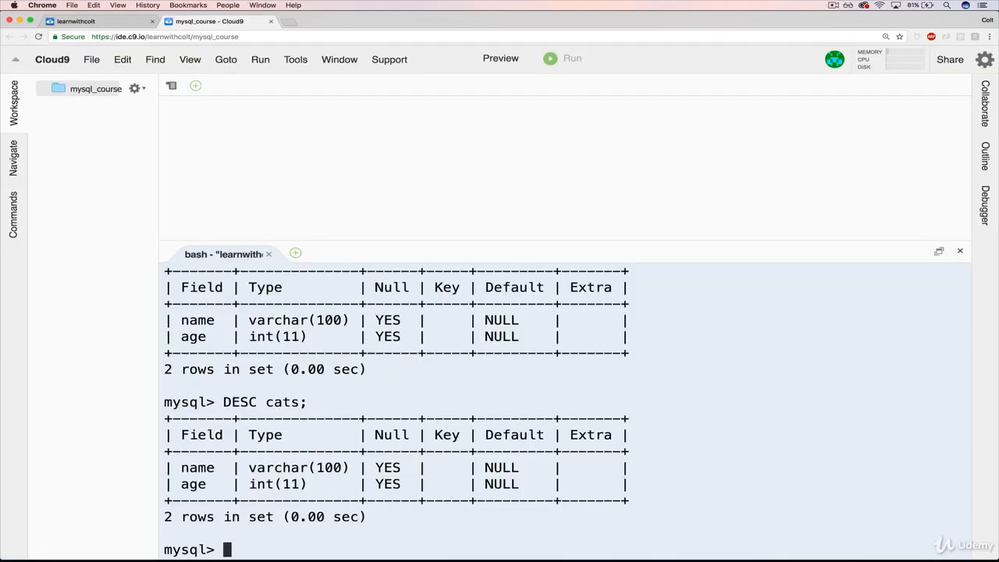
Run DROP TABLE cats; to delete the cats table, confirmed Query OK
text(DROP)
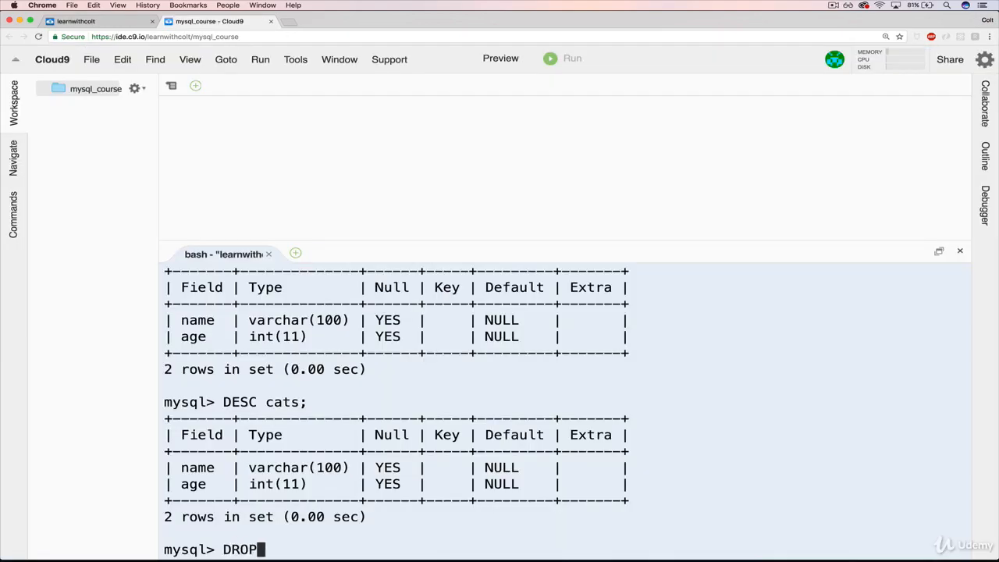
text(TABLE cats)
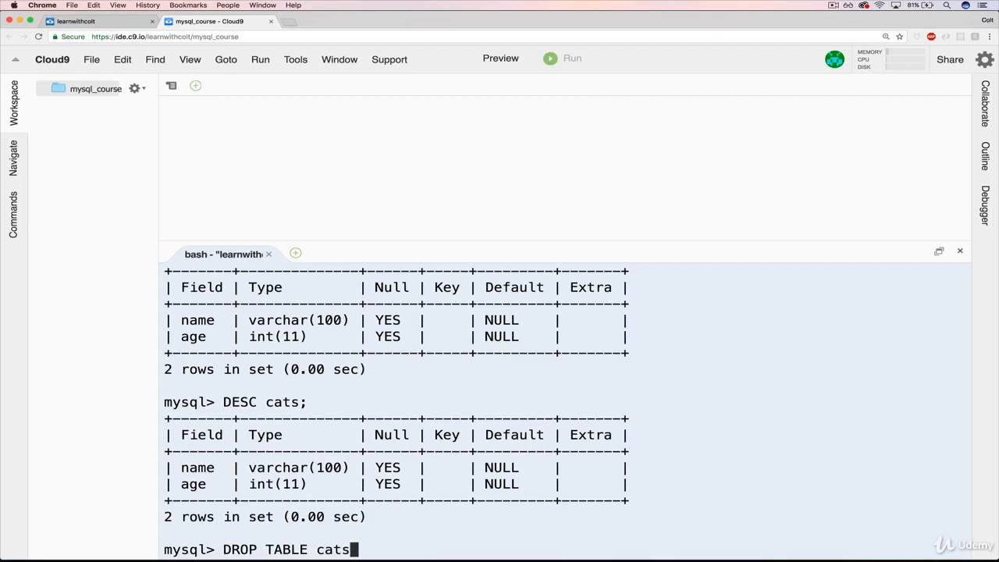
text(;)
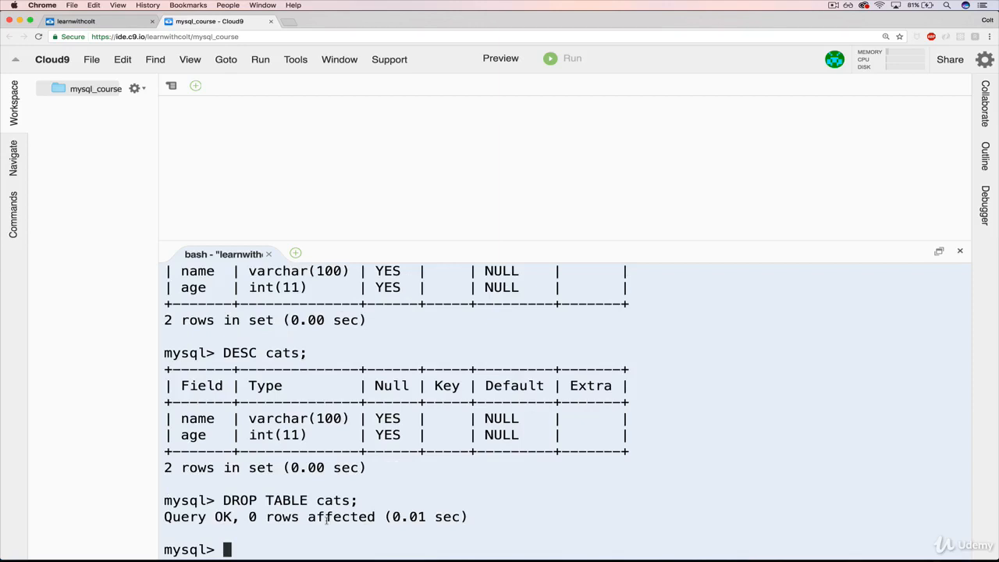
Run SHOW TABLES; and get an empty set confirming cats is gone
text(SHOW)
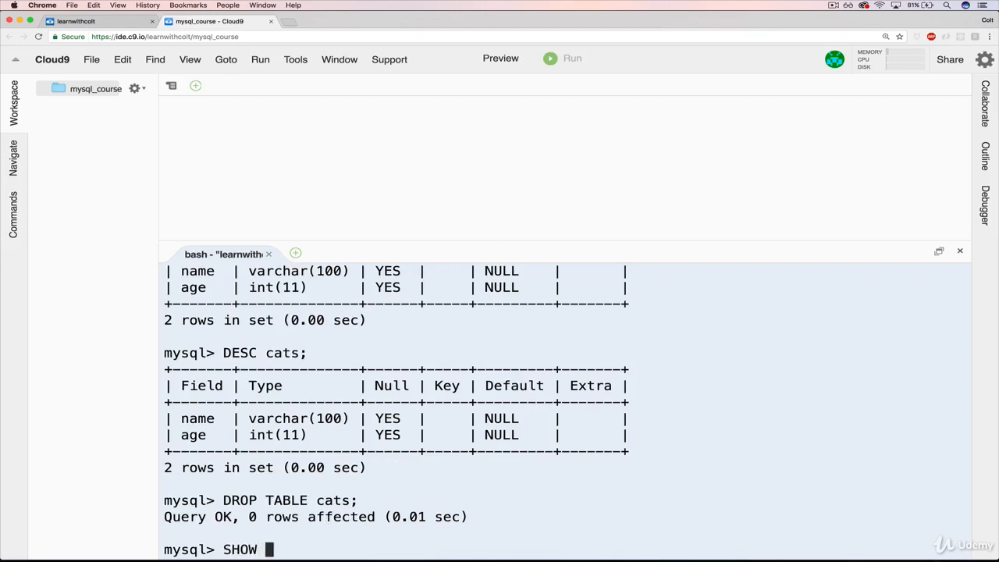
text(TA)
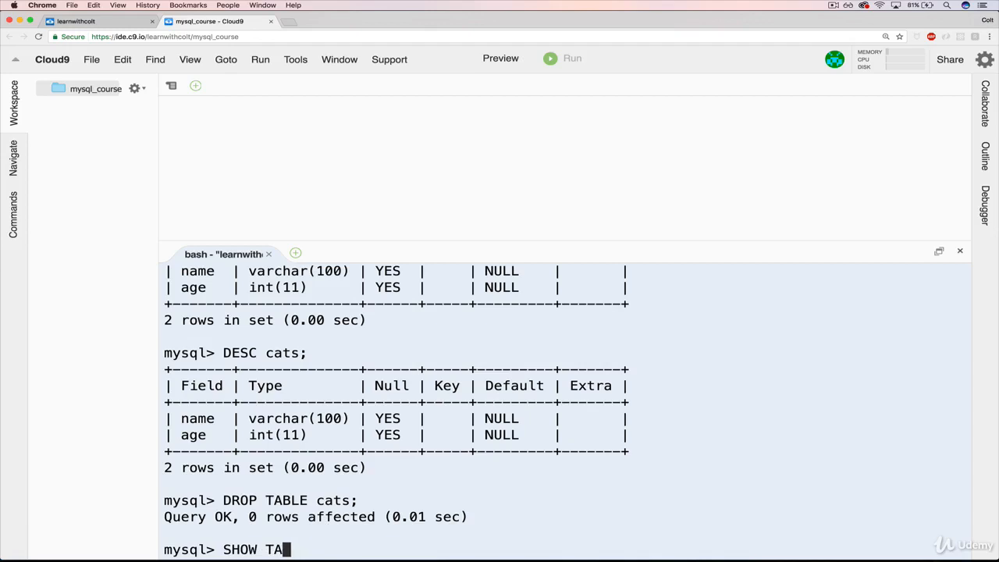
key(Enter)
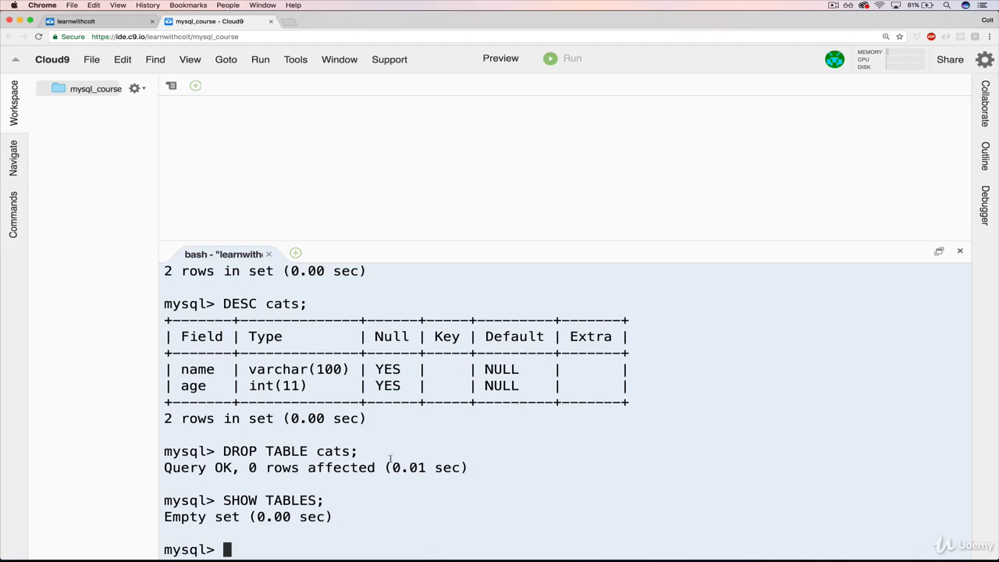
Run DESC cats; and get the error that table cat_app.cats doesn't exist
text(DESC)
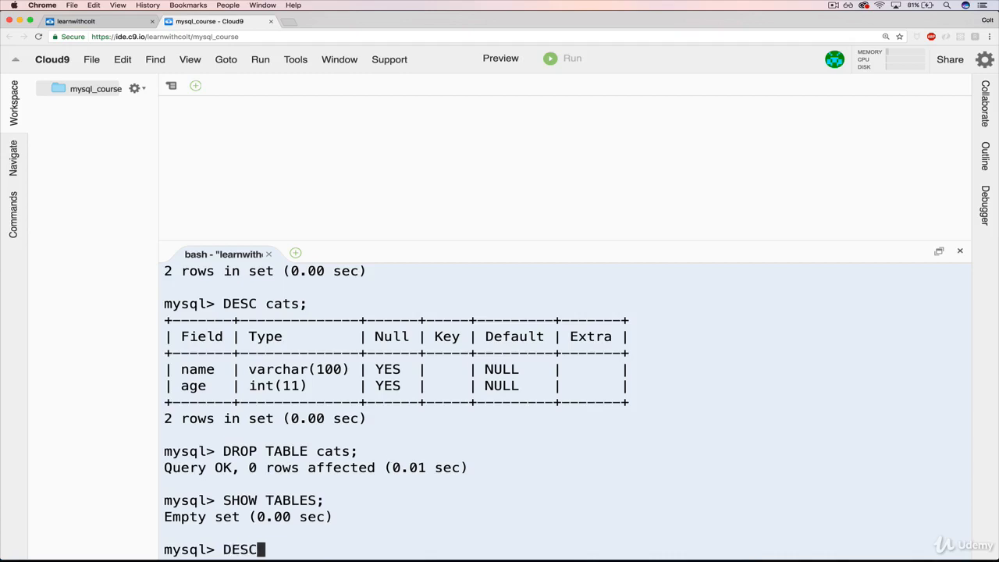
key(Enter)
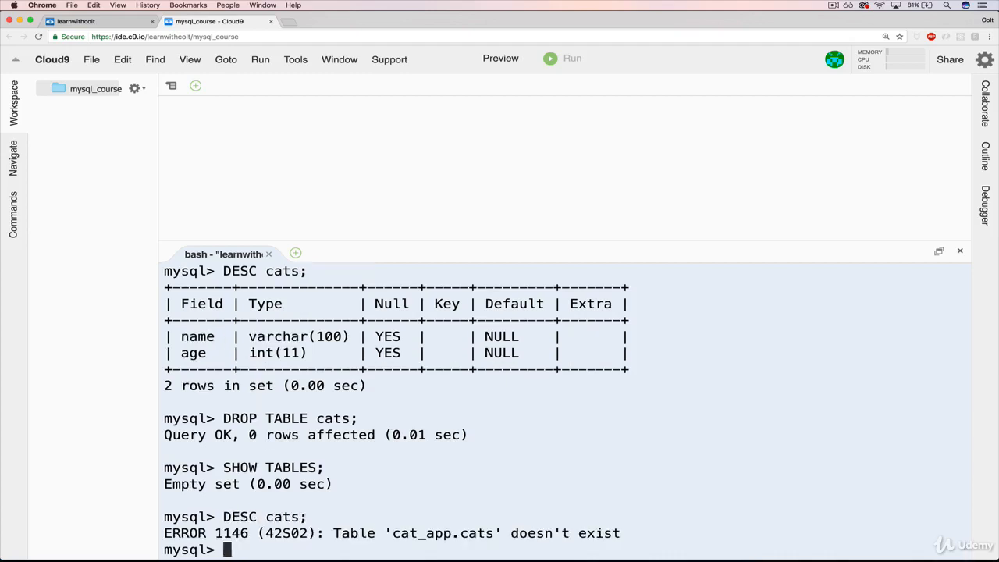